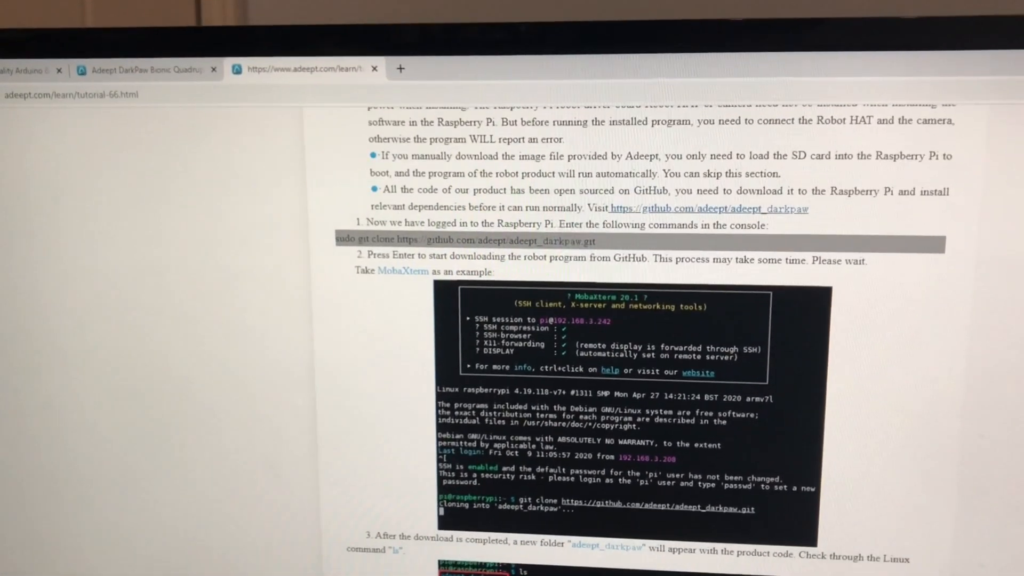
# Go to github.com in a new tab and search all of GitHub for adeept_darkpaw
pyautogui.scroll(-3)
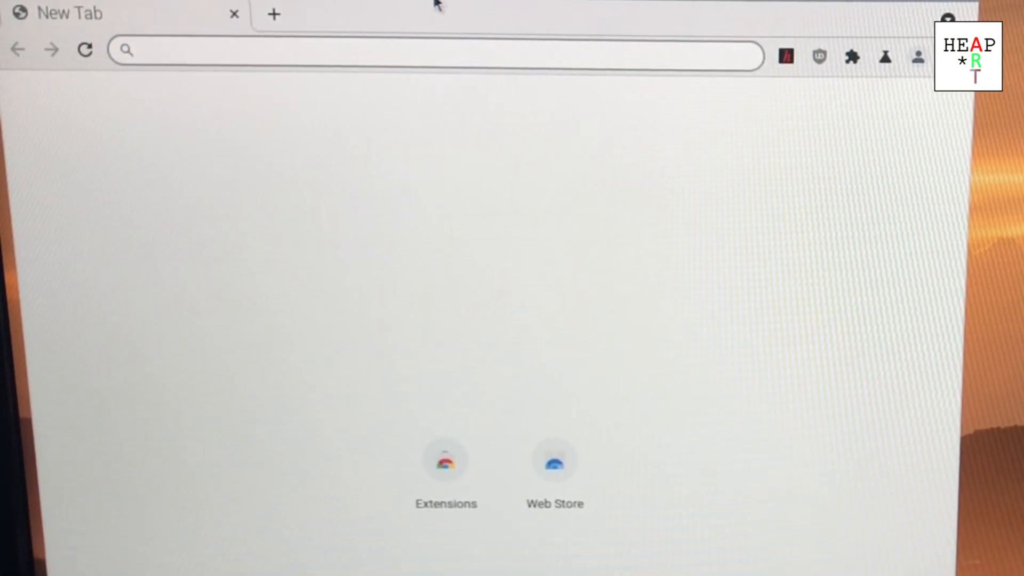
pyautogui.write('github.com')
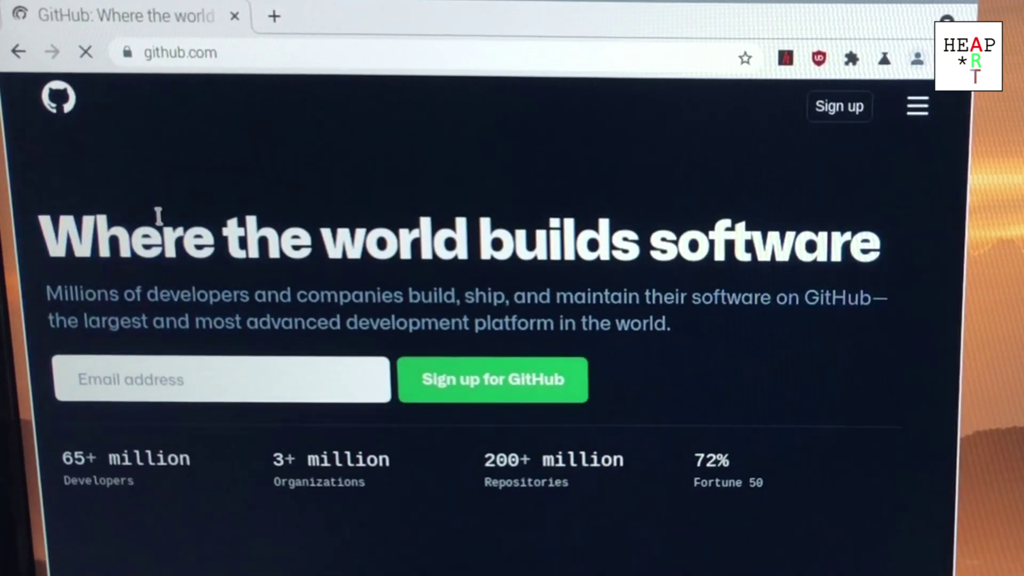
pyautogui.click(912, 106)
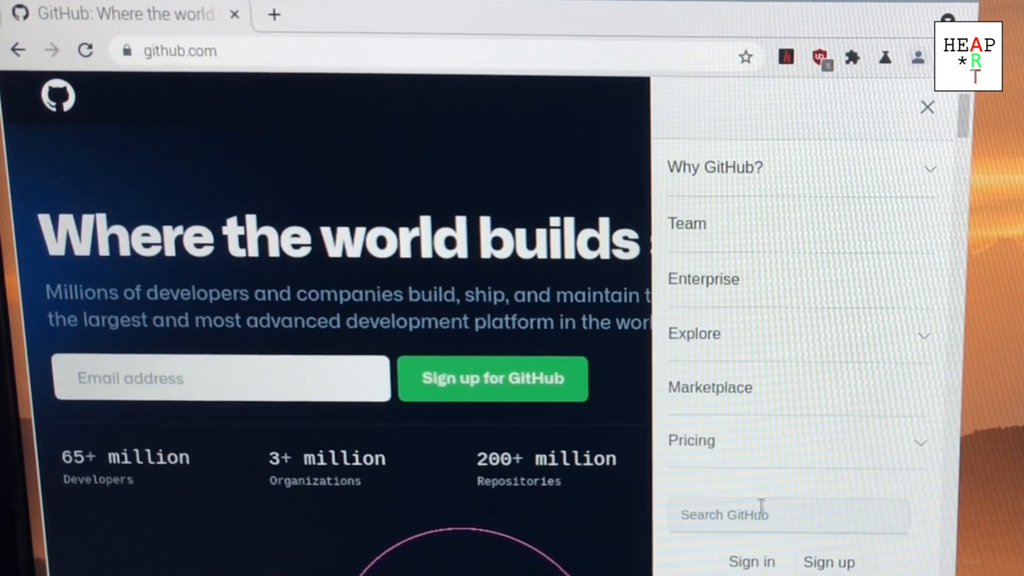
pyautogui.write('adeept')
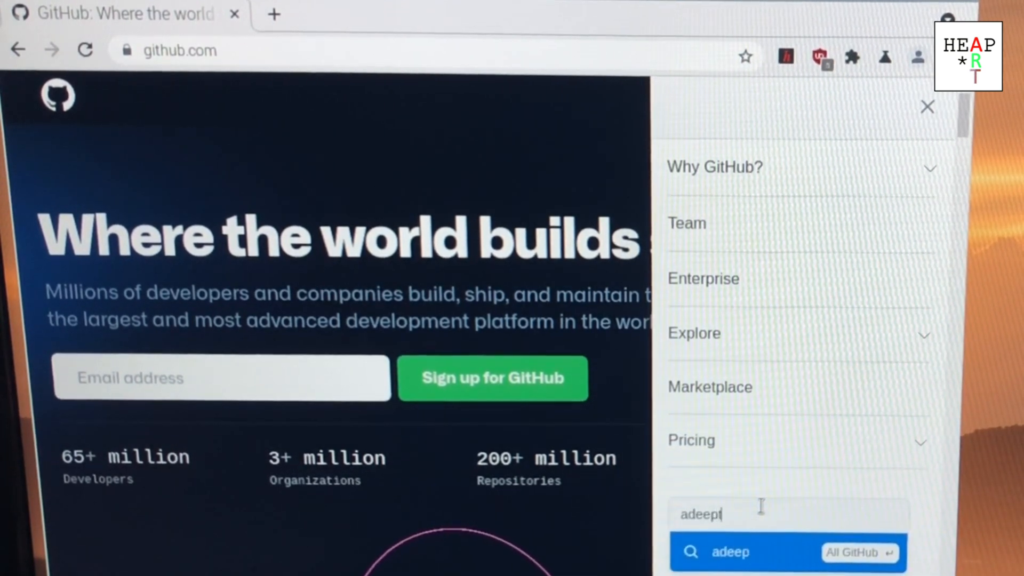
pyautogui.write('_darkpa')
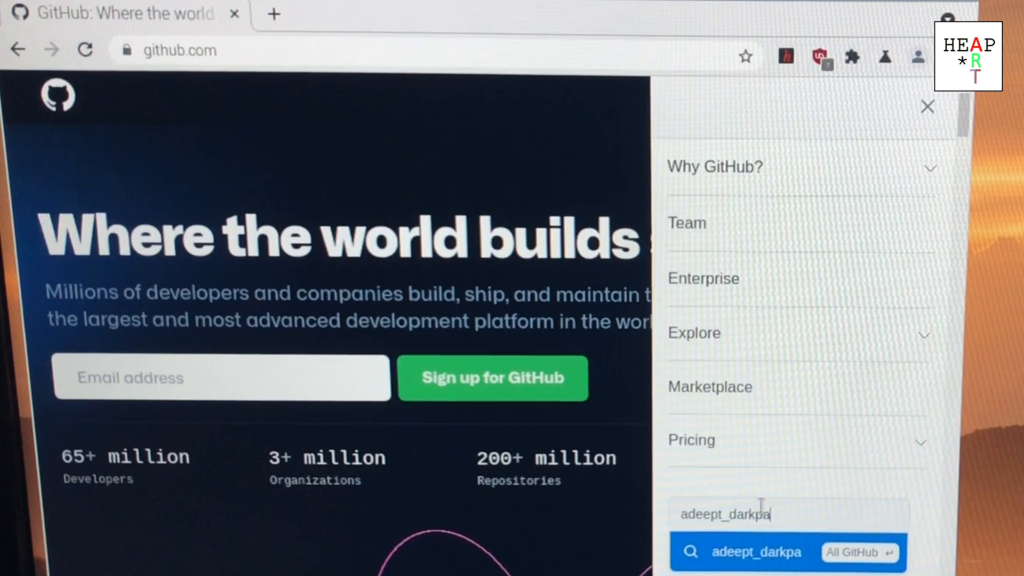
pyautogui.write('w')
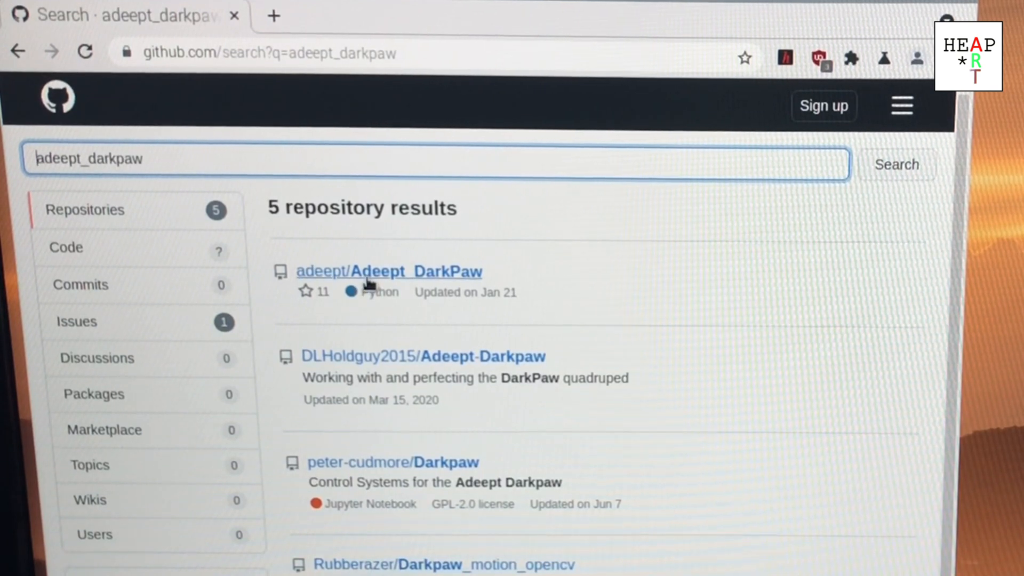
# Show the HTTPS clone URL of adeept/Adeept_DarkPaw and start a terminal on the Pi
pyautogui.click(388, 271)
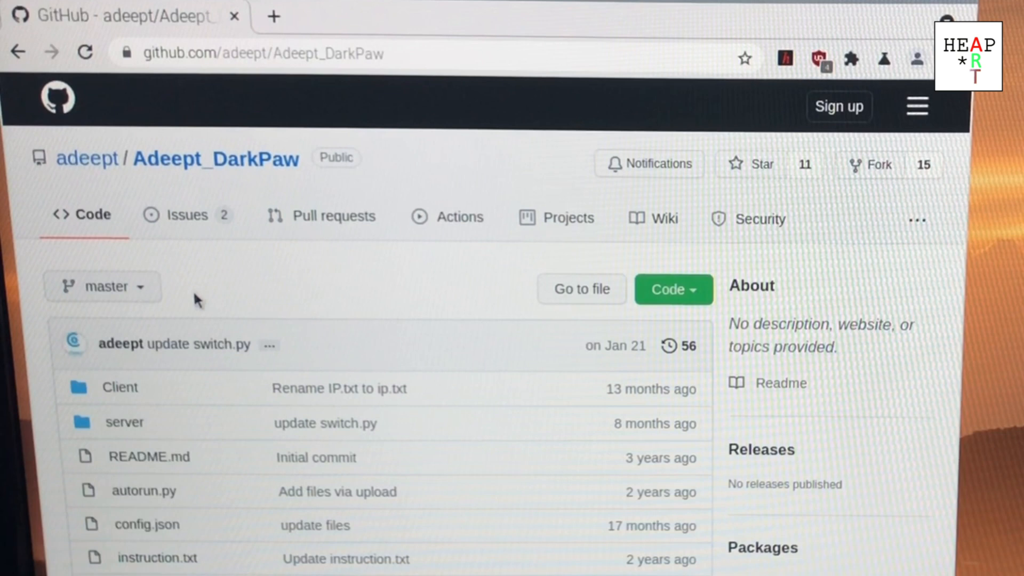
pyautogui.moveTo(749, 279)
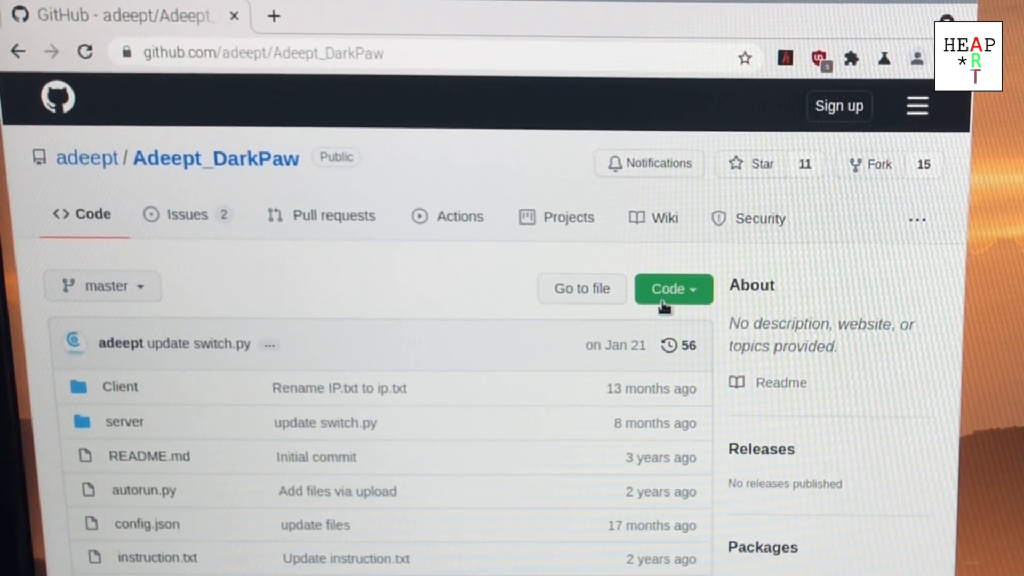
pyautogui.click(674, 289)
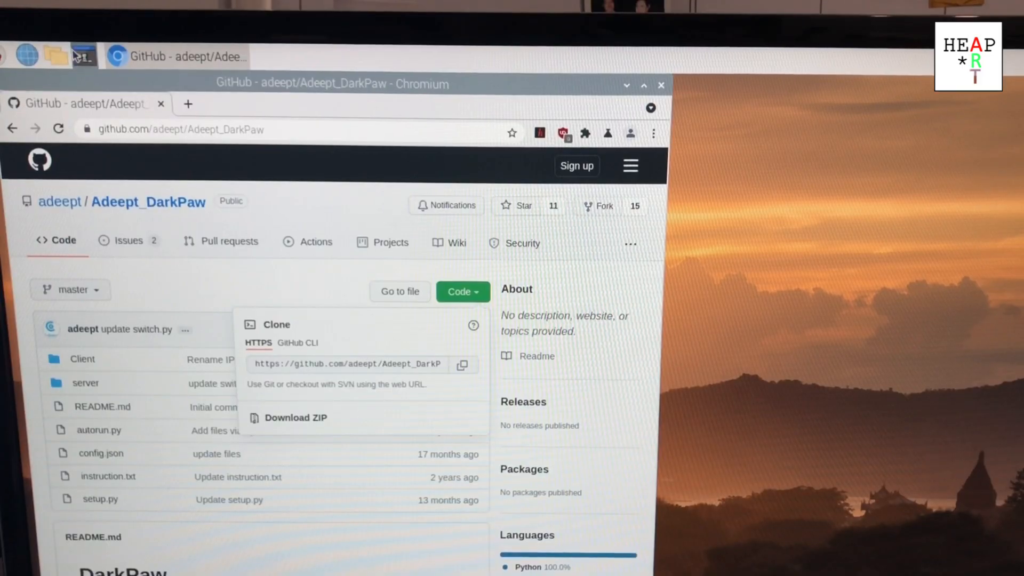
pyautogui.click(84, 55)
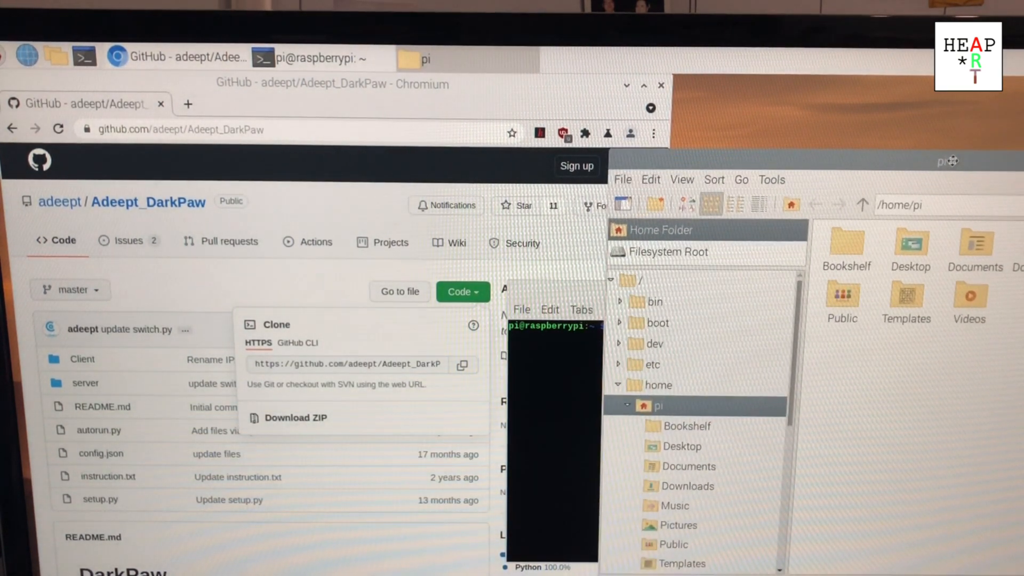
pyautogui.moveTo(816, 312)
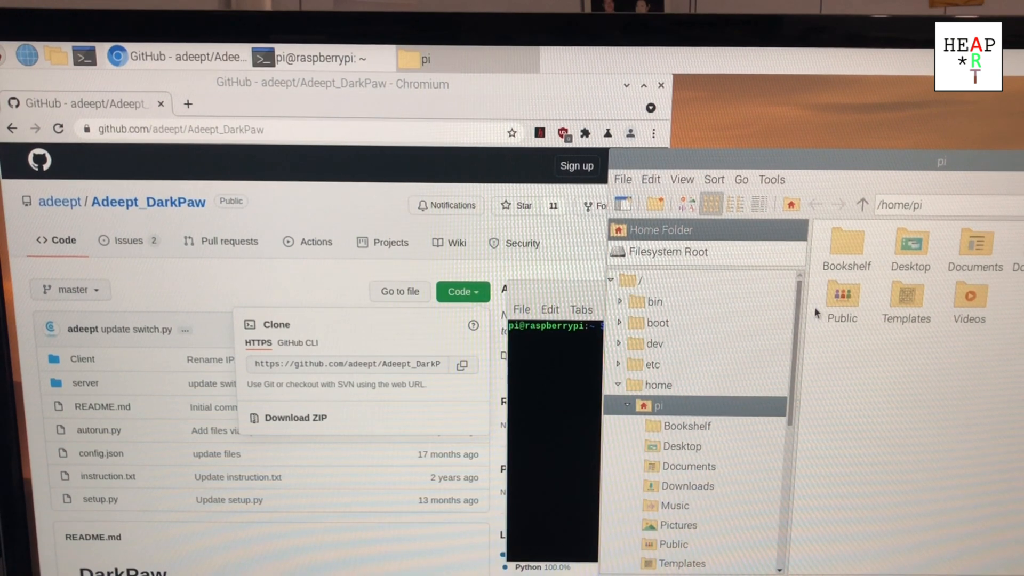
# Make a github folder inside ~/Documents with mkdir
pyautogui.doubleClick(975, 244)
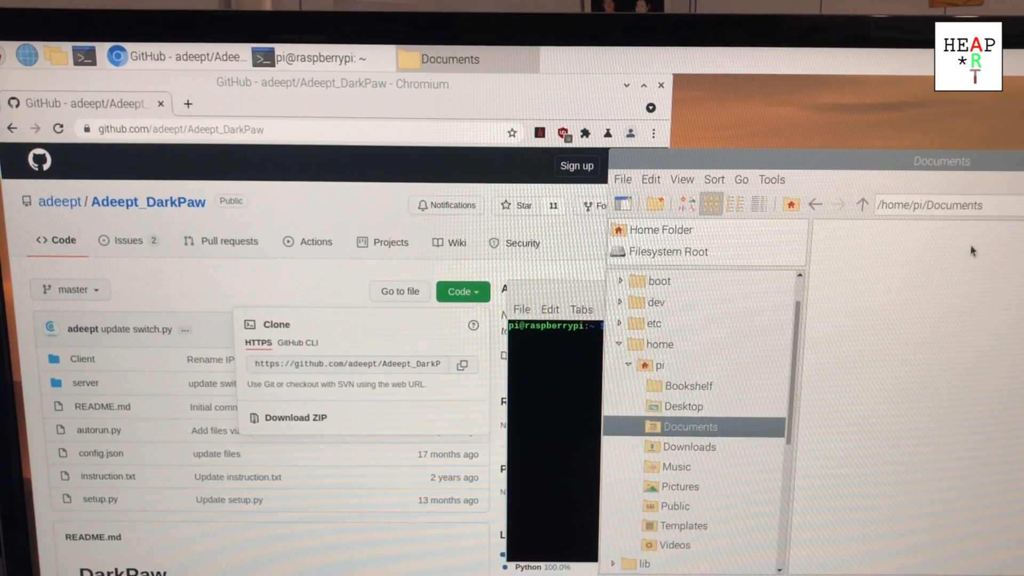
pyautogui.moveTo(481, 309)
pyautogui.write('cd ')
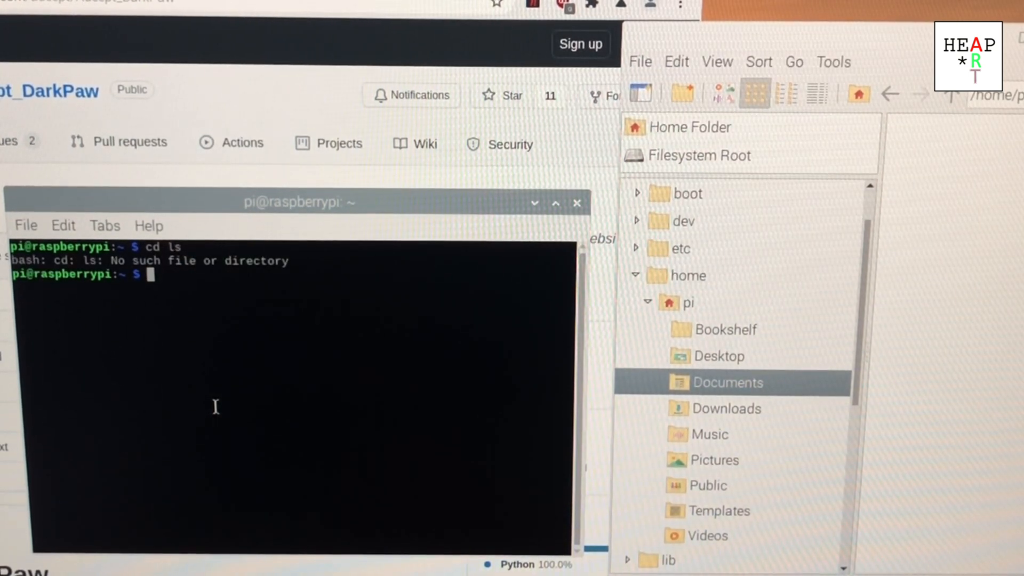
pyautogui.write('ls')
pyautogui.write('cd')
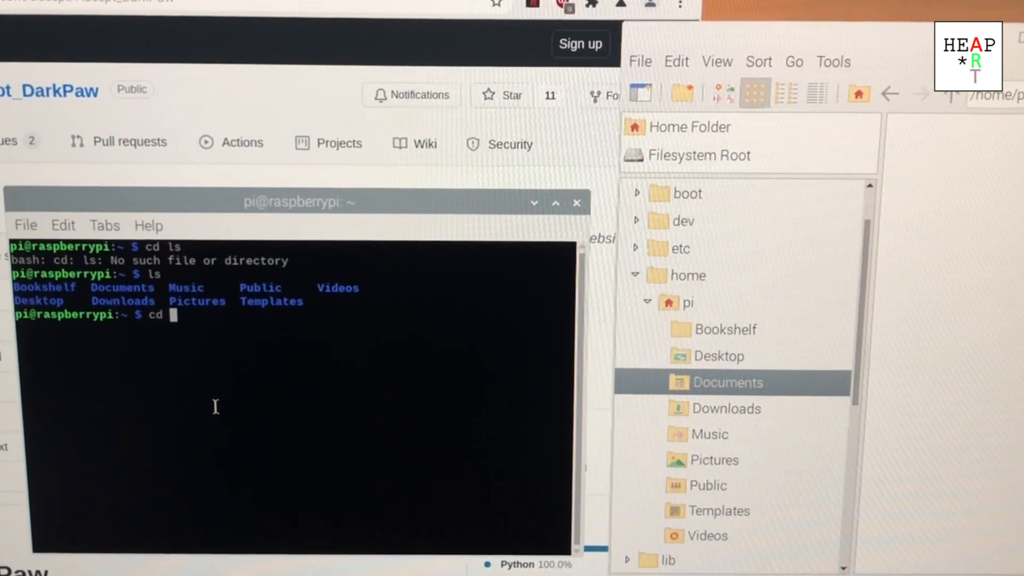
pyautogui.write('Documents/')
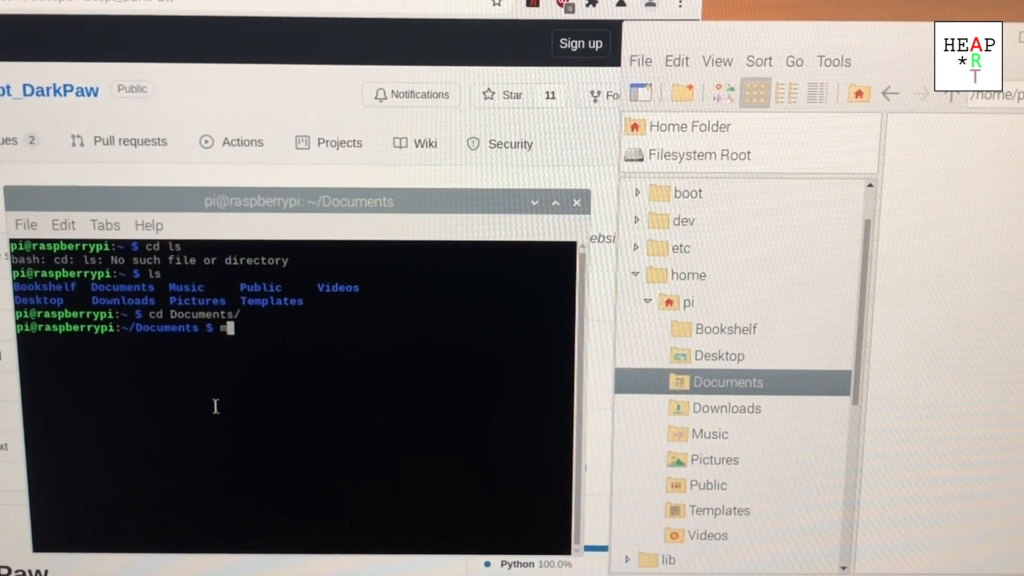
pyautogui.write('mk')
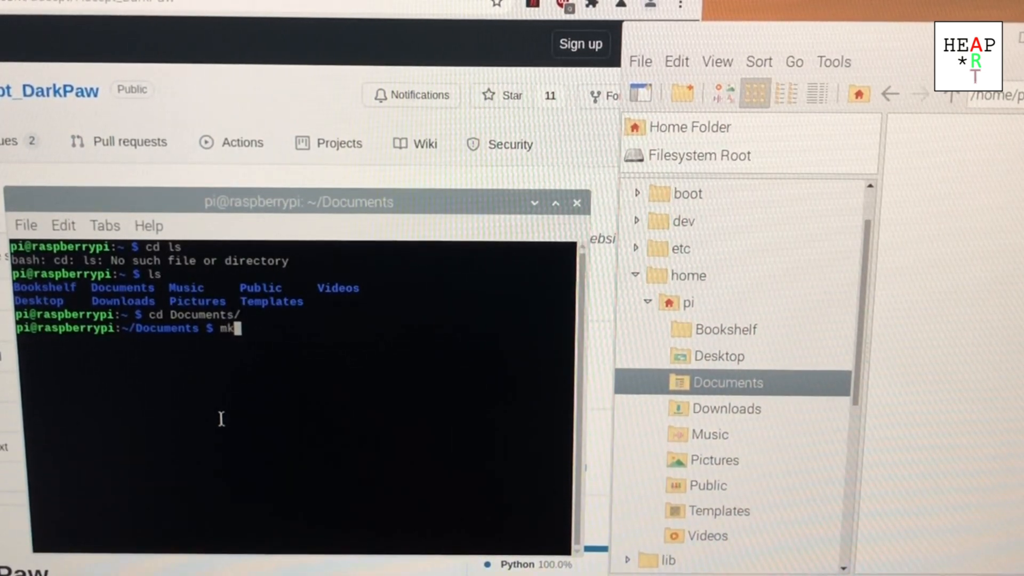
pyautogui.write('dir')
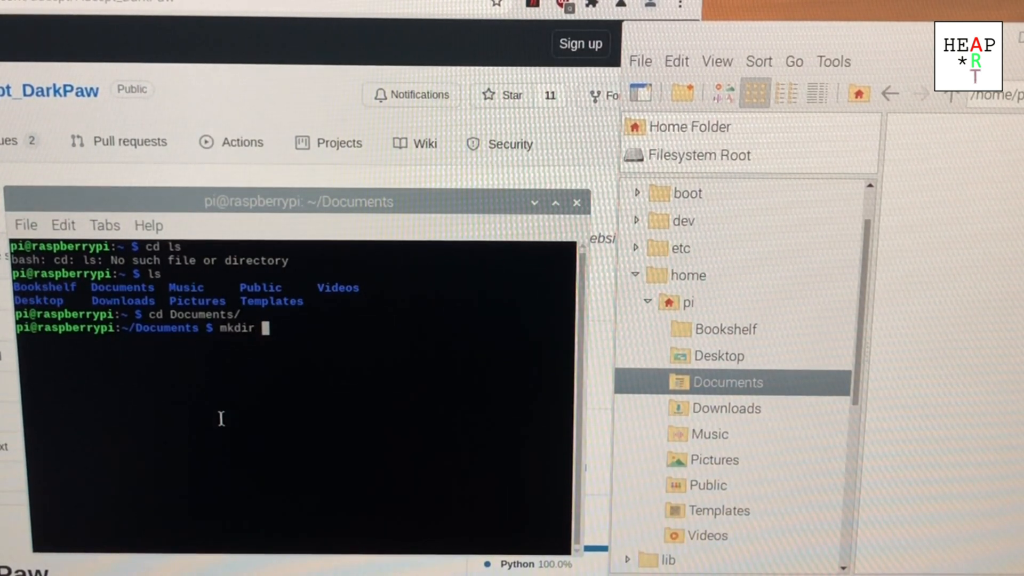
pyautogui.write('github')
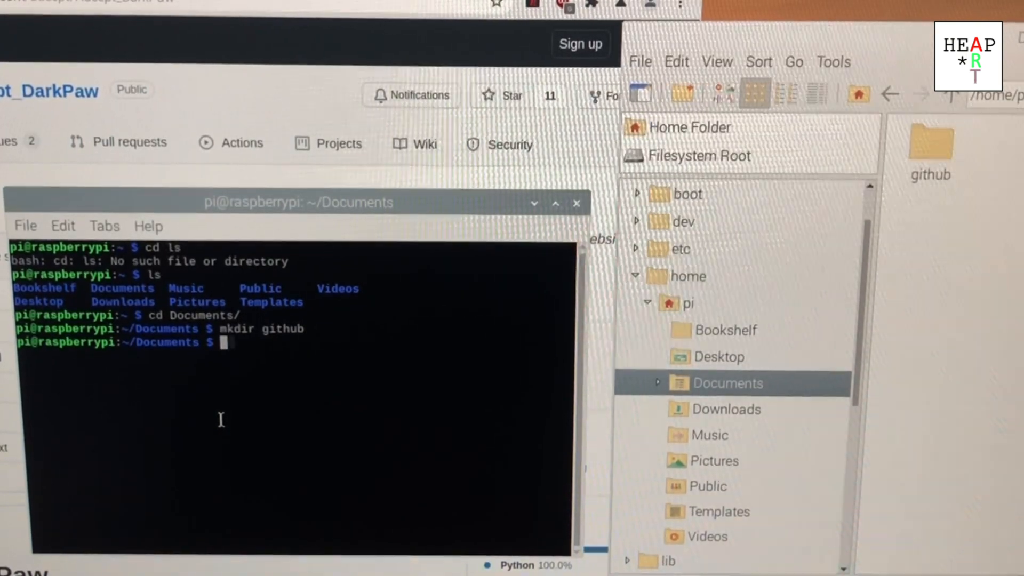
# List Documents to confirm, cd into github/ and begin a git clone command
pyautogui.write('ls')
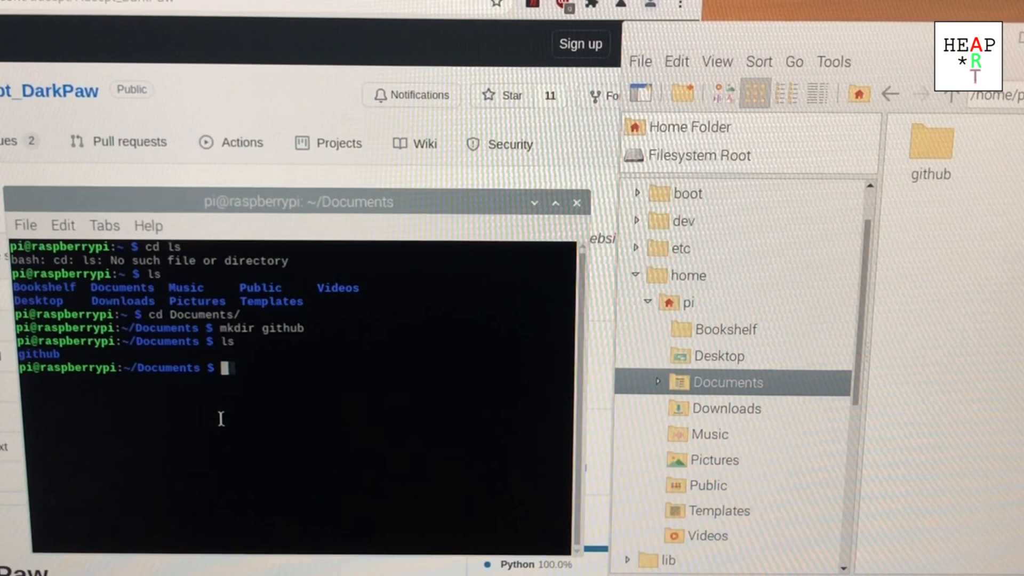
pyautogui.write('cd fi')
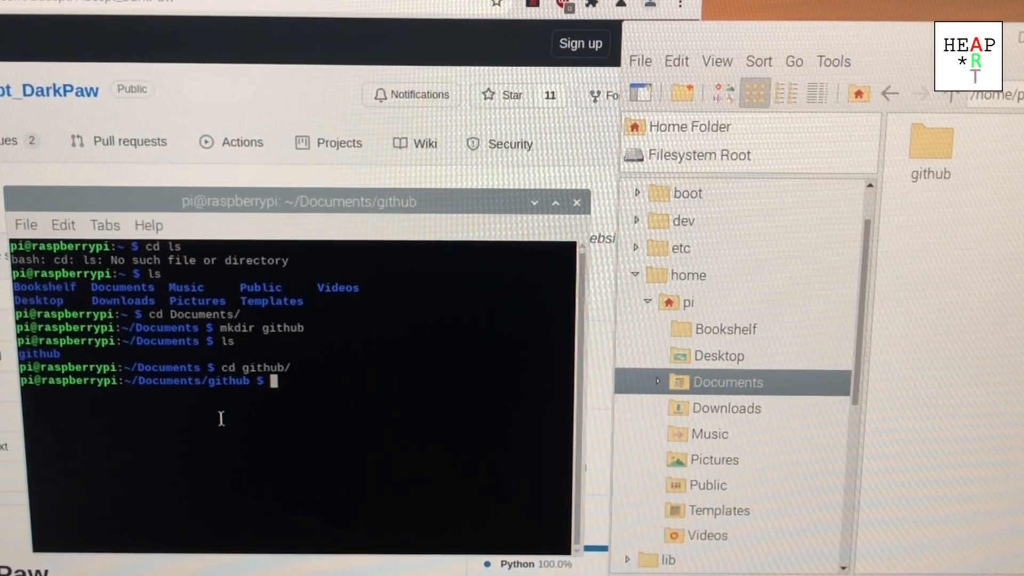
pyautogui.write('git clo')
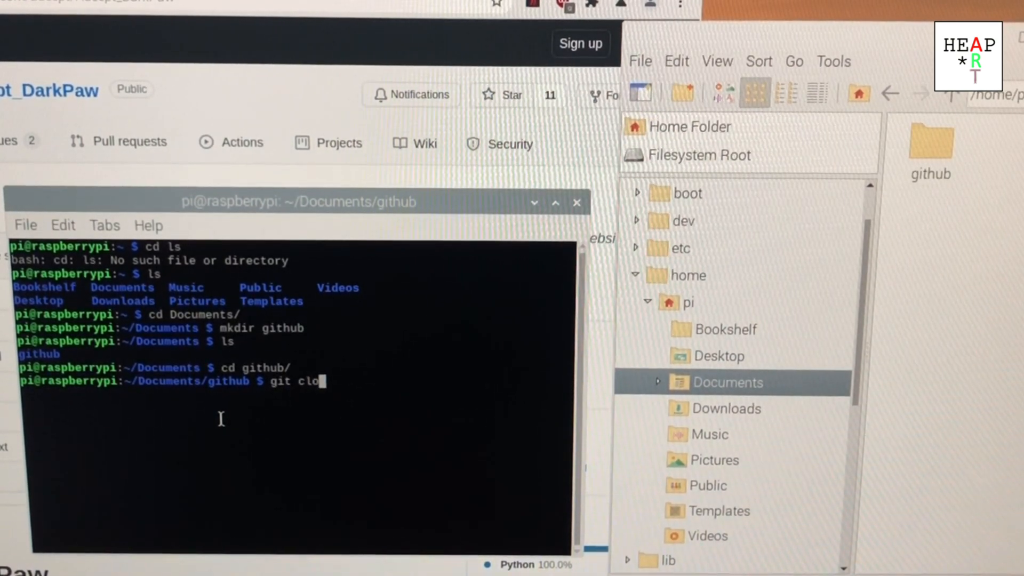
pyautogui.write('ne')
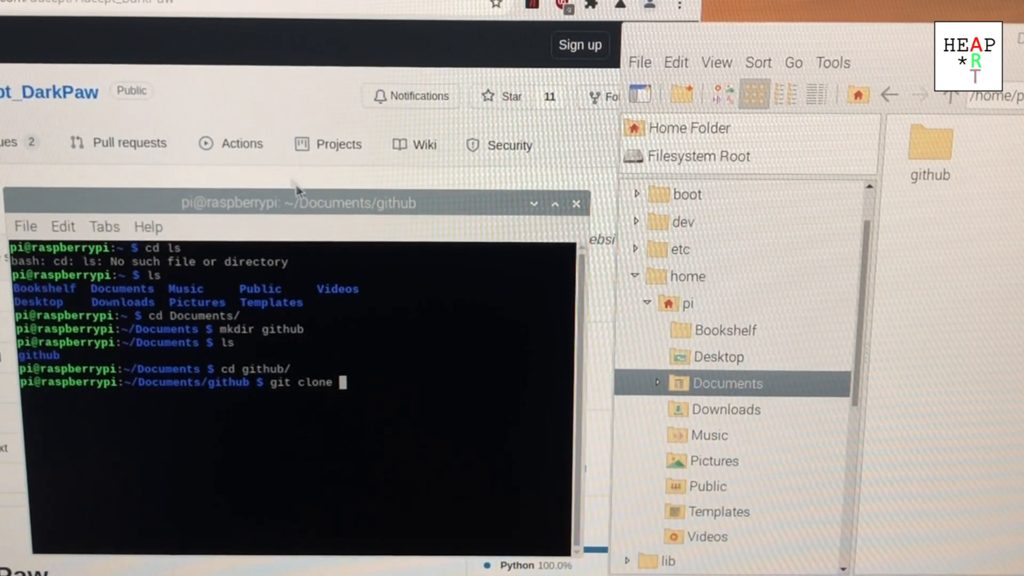
pyautogui.moveTo(360, 395)
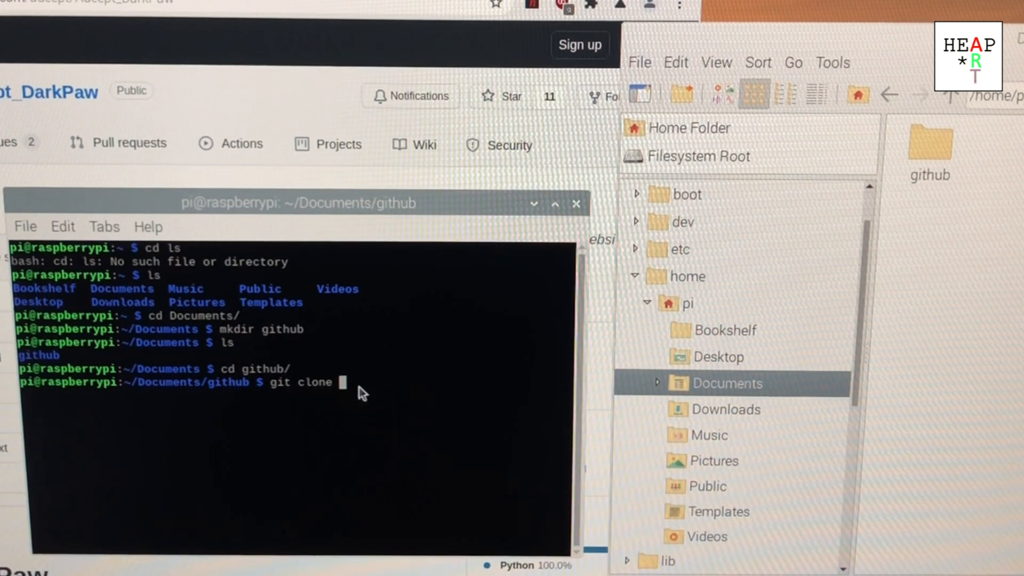
pyautogui.write('https://github.com/adeept/Adeept_DarkPaw.git')
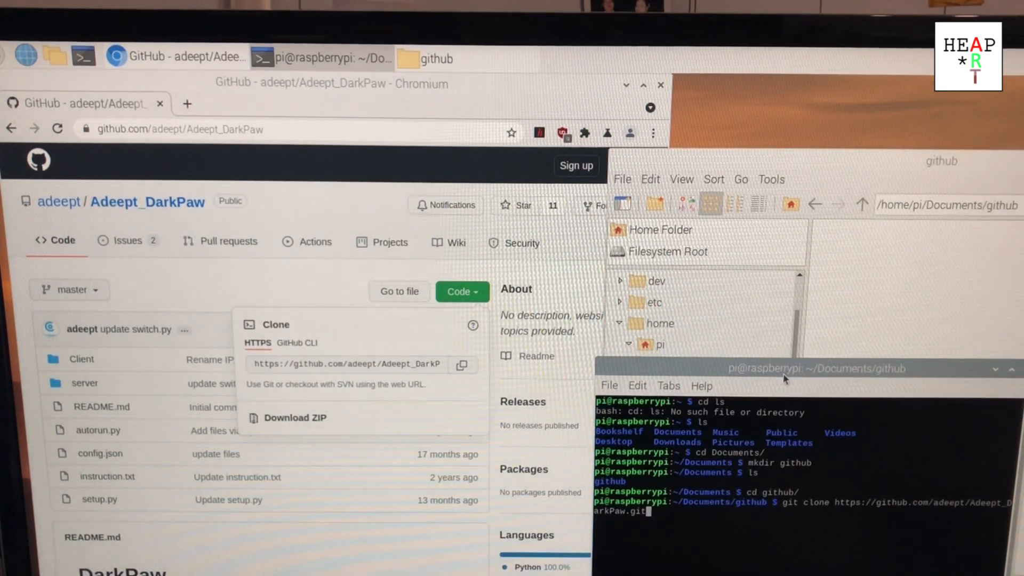
pyautogui.moveTo(781, 367); pyautogui.dragTo(447, 342)
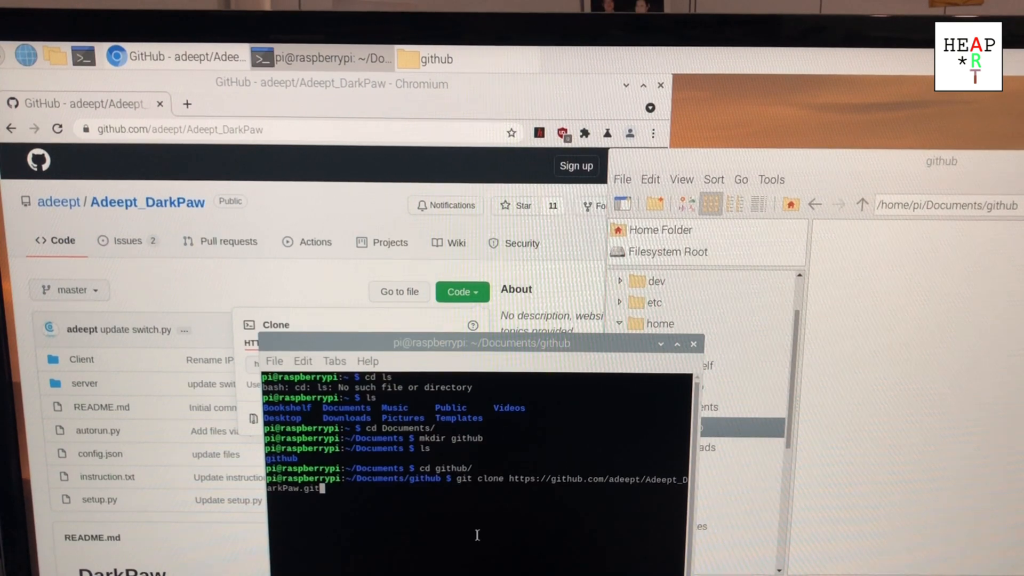
pyautogui.press('Return')
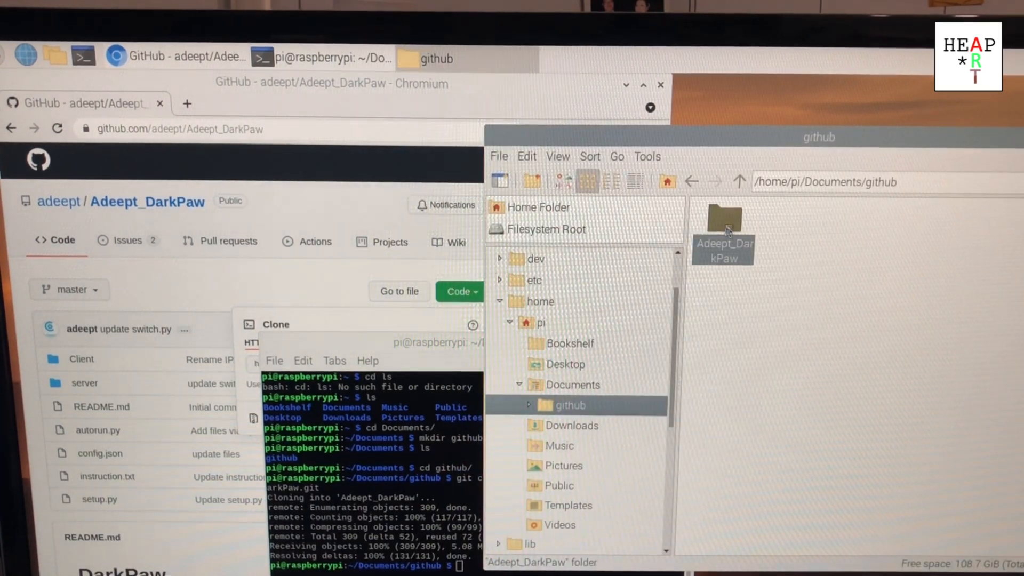
# Enter the cloned Adeept_DarkPaw folder and open setup.py with Text Editor
pyautogui.doubleClick(723, 222)
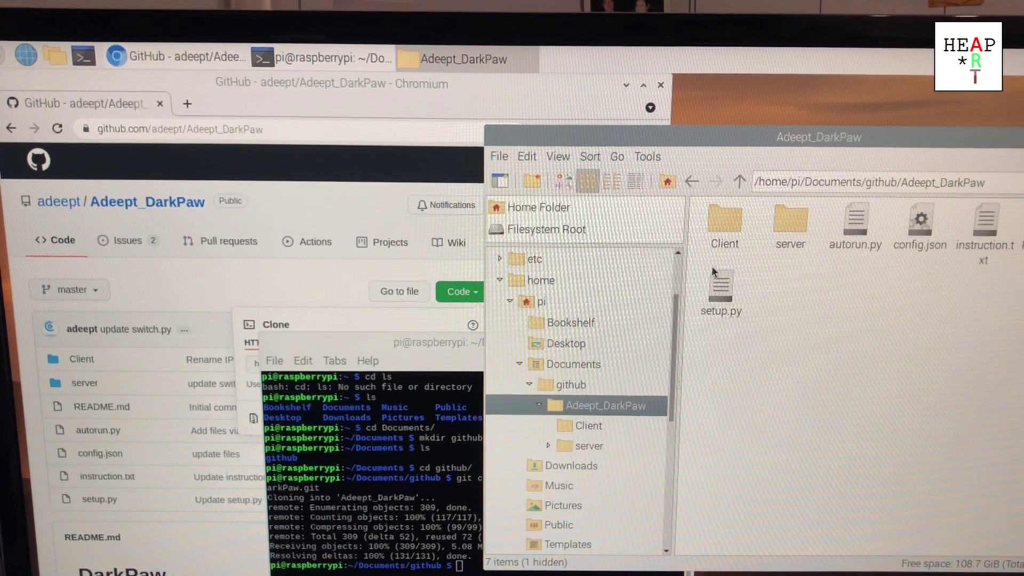
pyautogui.rightClick(721, 288)
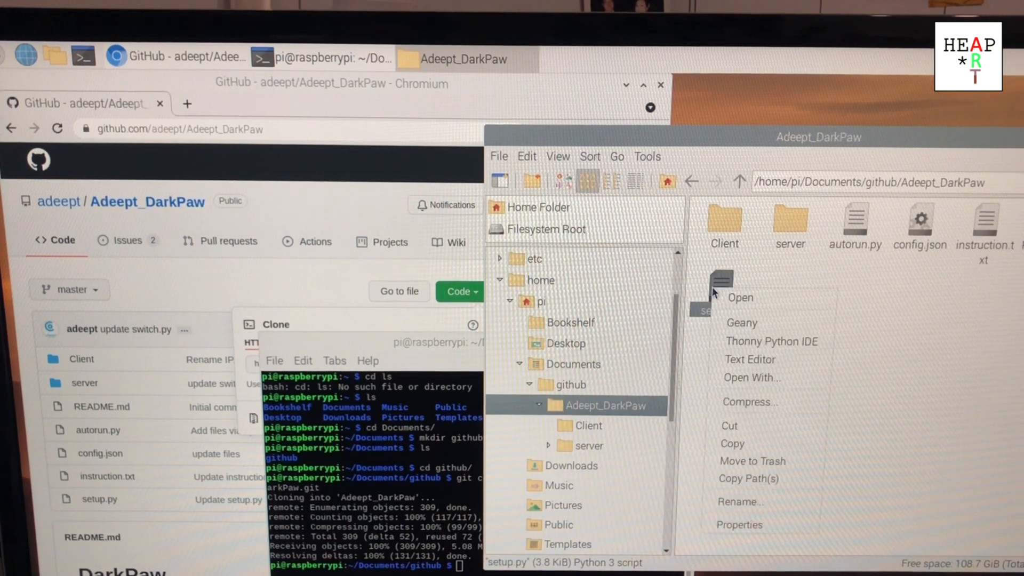
pyautogui.moveTo(772, 367)
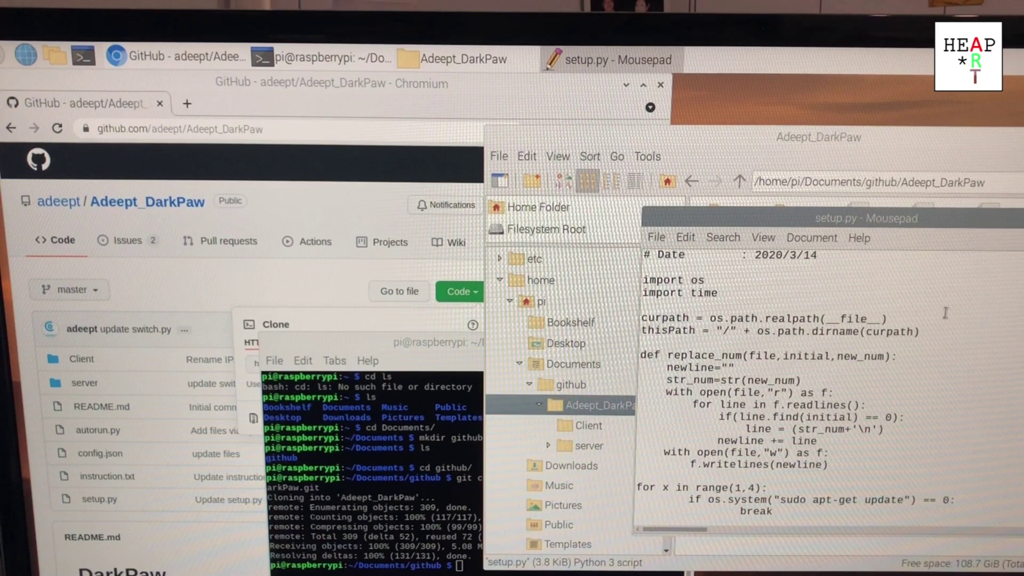
# Scroll through setup.py's install commands down to the startup script section
pyautogui.scroll(-3)
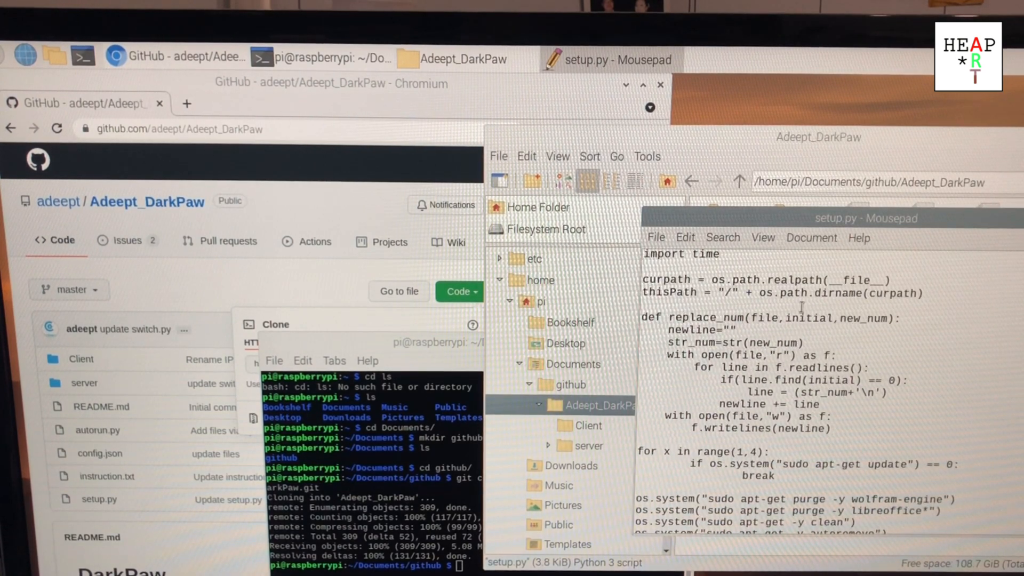
pyautogui.scroll(-3)
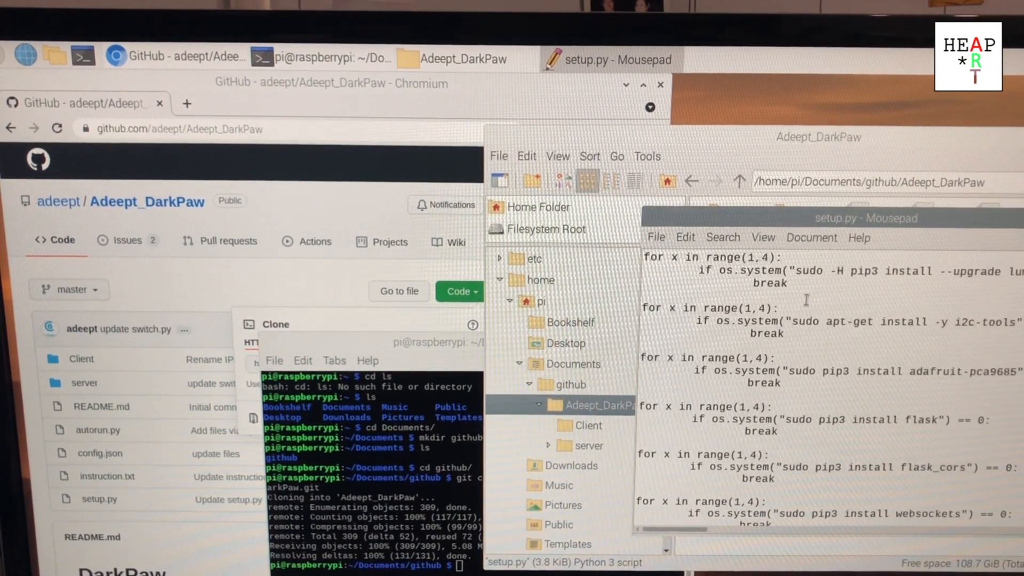
pyautogui.scroll(-3)
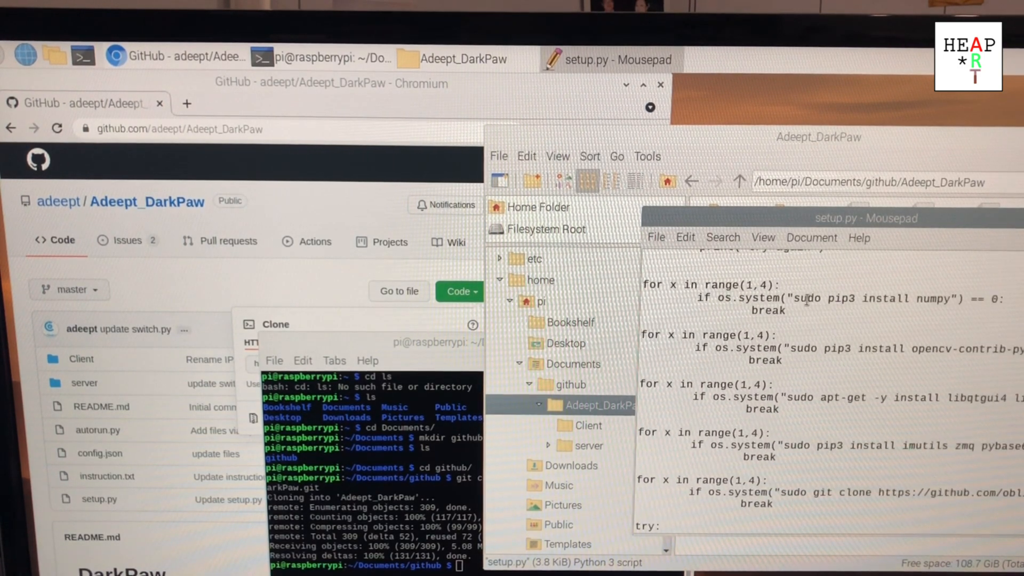
pyautogui.scroll(-3)
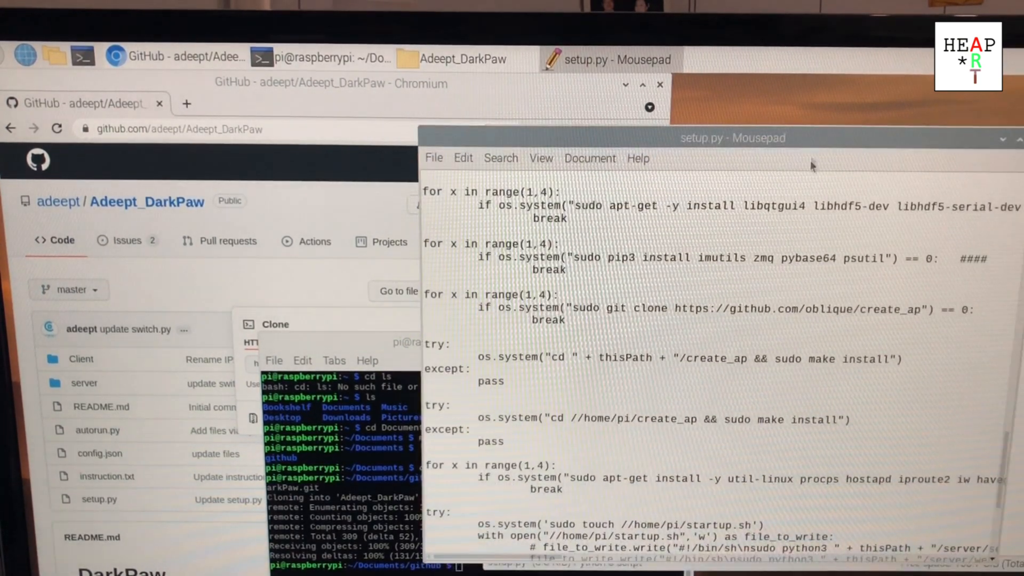
pyautogui.scroll(-3)
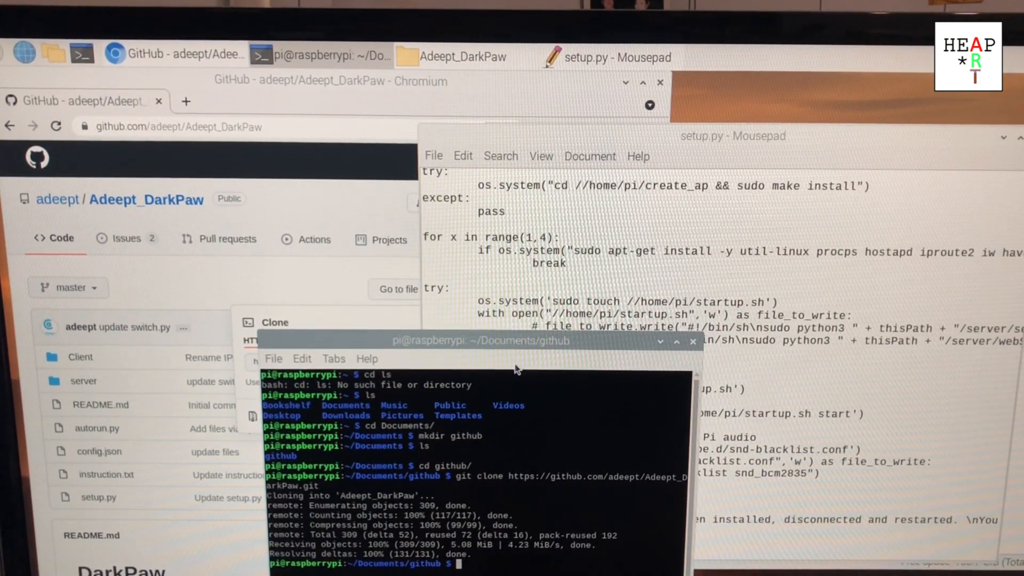
# Run sudo python3 Adeept_DarkPaw/setup.py to install the robot's dependencies
pyautogui.write('sudo python3')
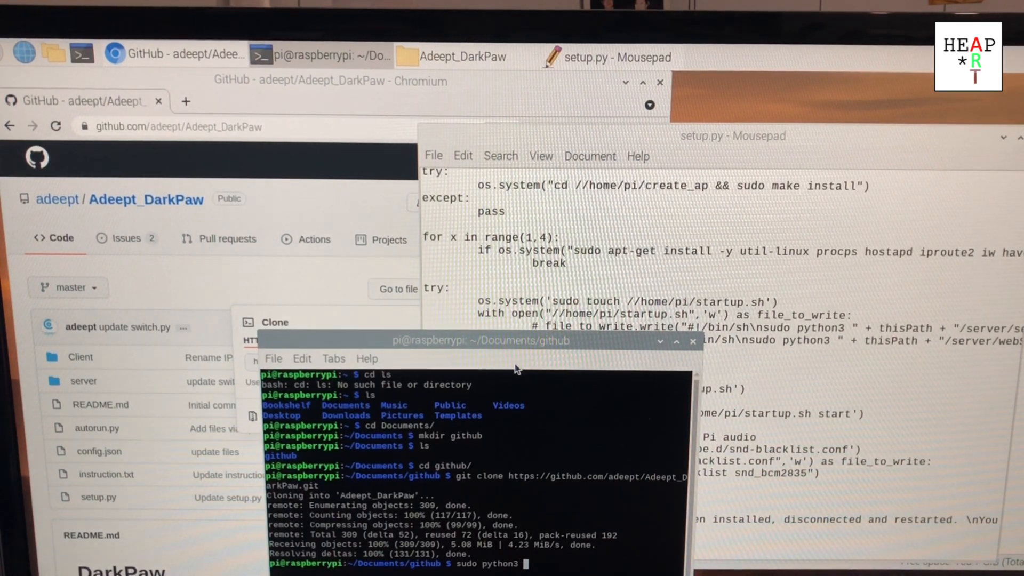
pyautogui.write('a')
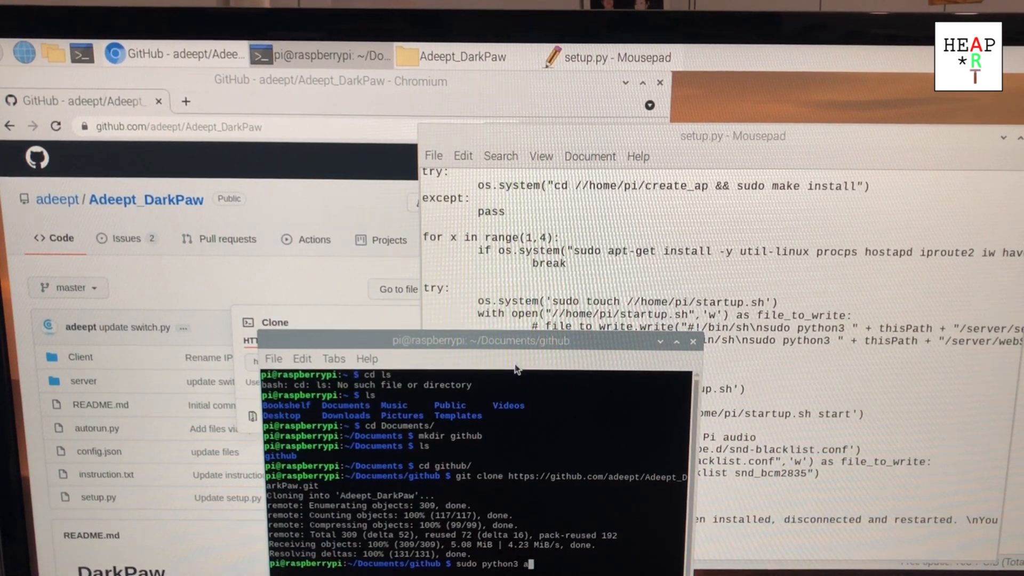
pyautogui.write('A')
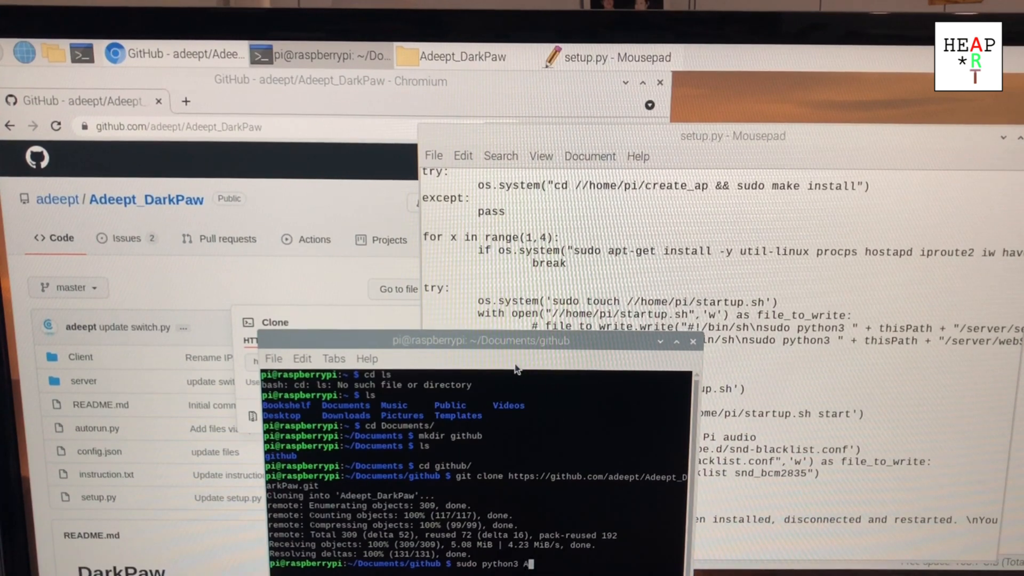
pyautogui.write('deept_DarkPaw/')
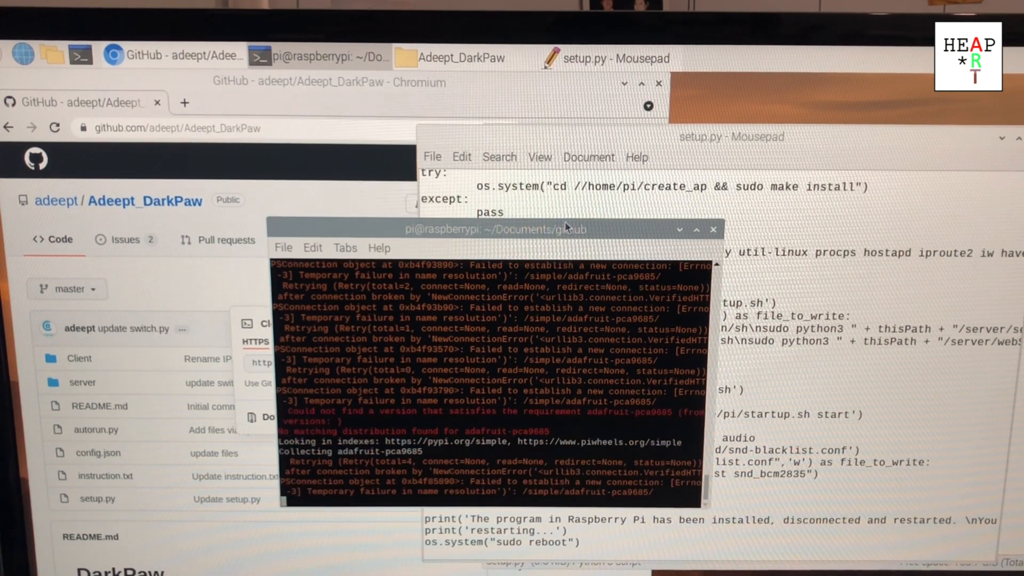
# Look up the failing adafruit-pca9685 package in a new Chromium tab
pyautogui.moveTo(569, 230); pyautogui.dragTo(920, 183)
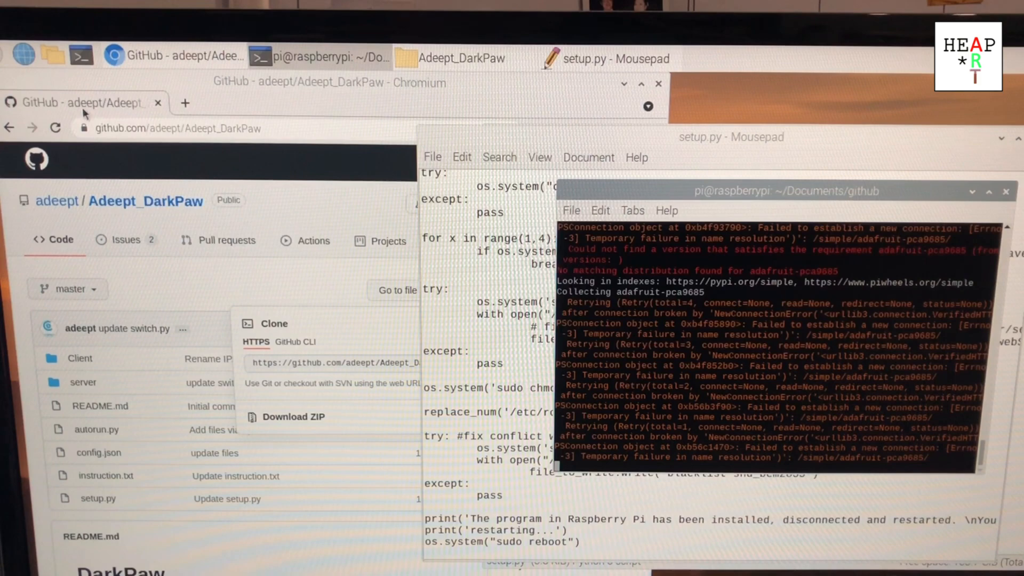
pyautogui.click(185, 103)
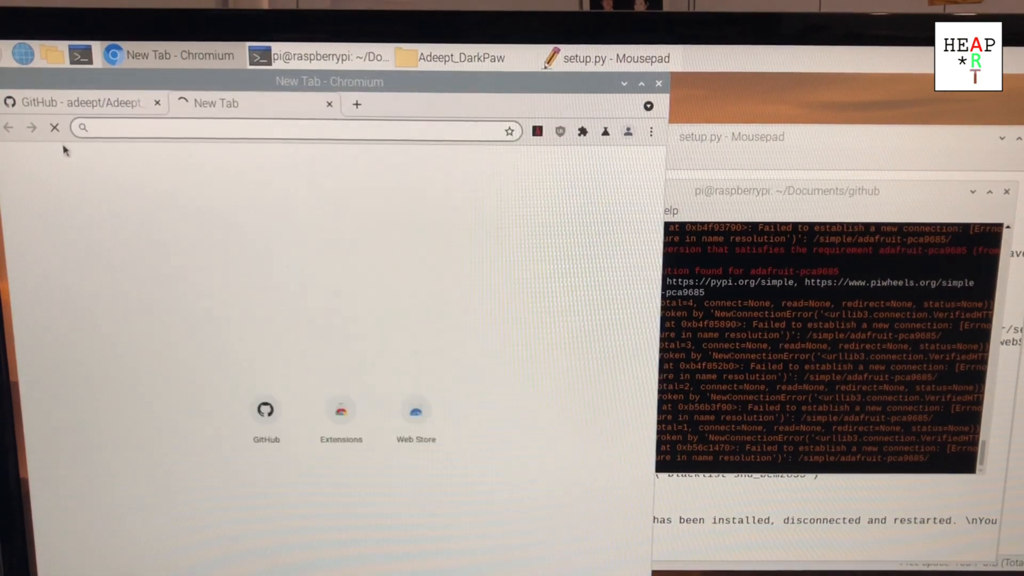
pyautogui.write('a')
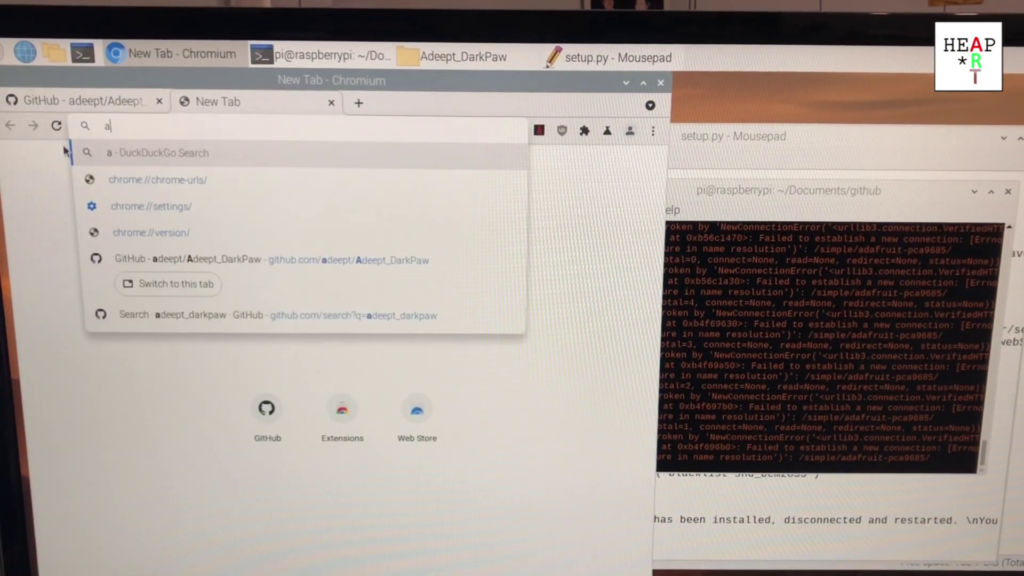
pyautogui.write('dafruit-pca0')
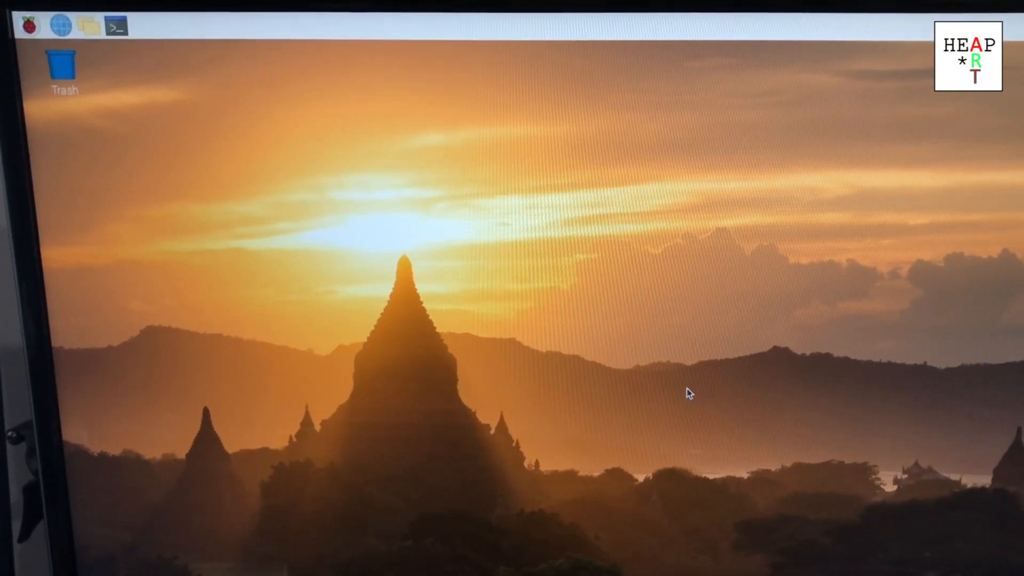
pyautogui.moveTo(63, 20)
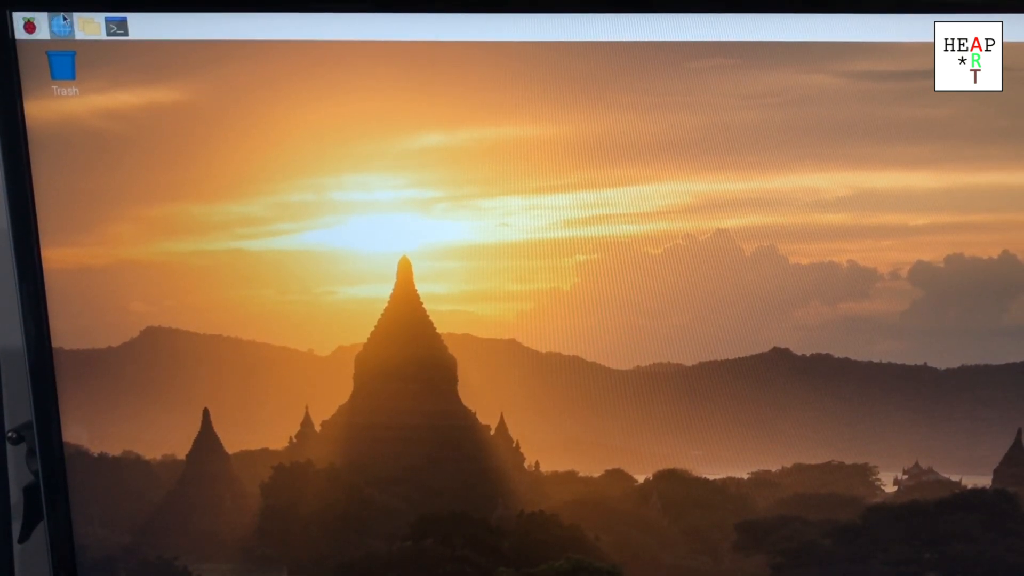
# Browse to Documents/github/Adeept_DarkPaw in the file manager and start a fresh terminal
pyautogui.click(87, 26)
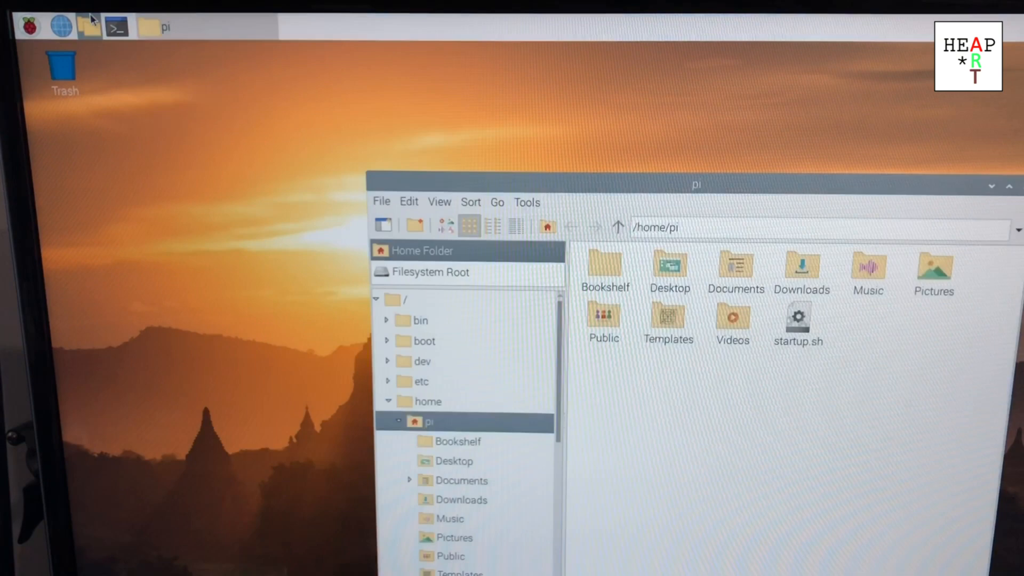
pyautogui.doubleClick(734, 264)
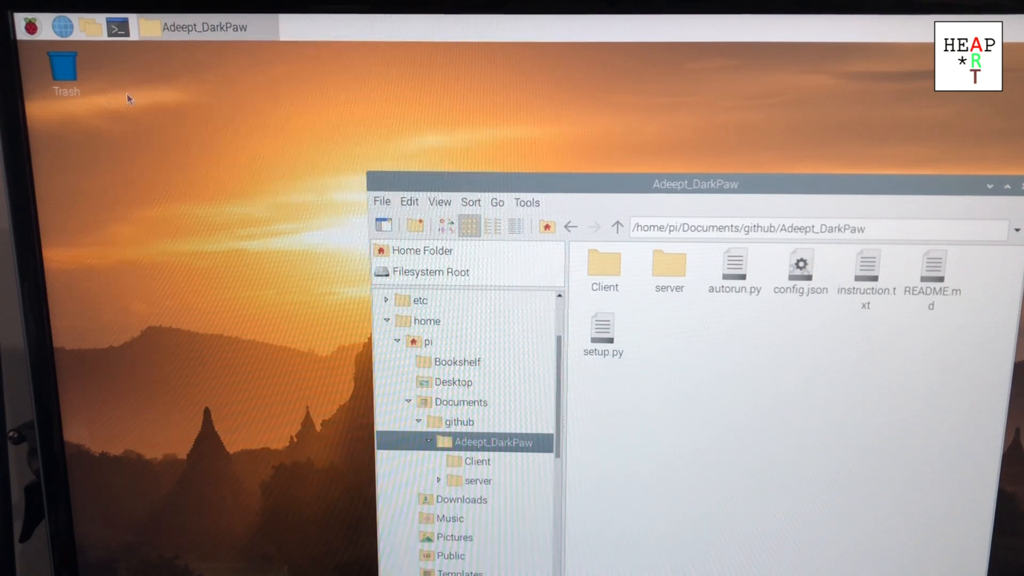
pyautogui.moveTo(134, 59)
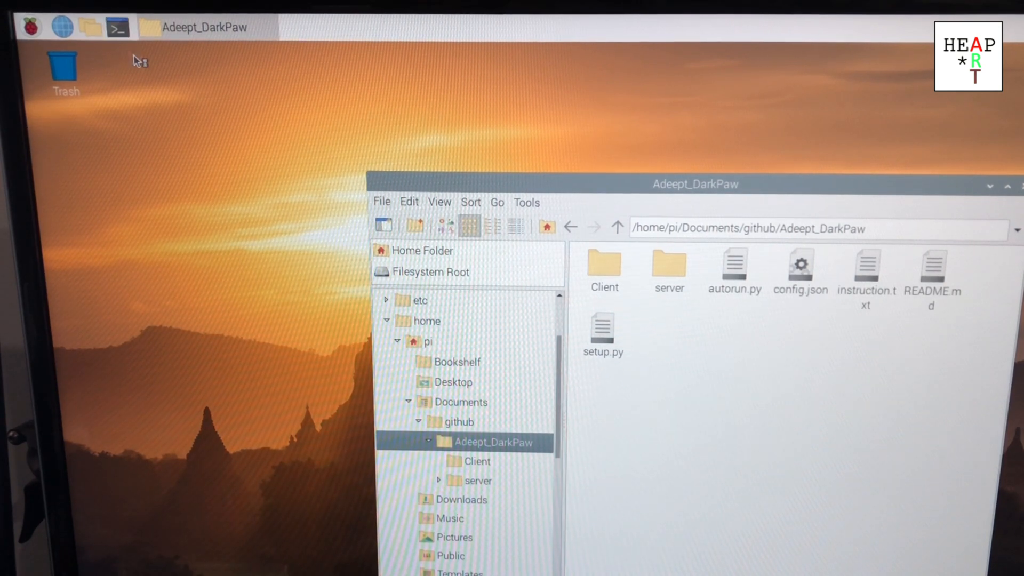
pyautogui.click(119, 28)
pyautogui.write('cd')
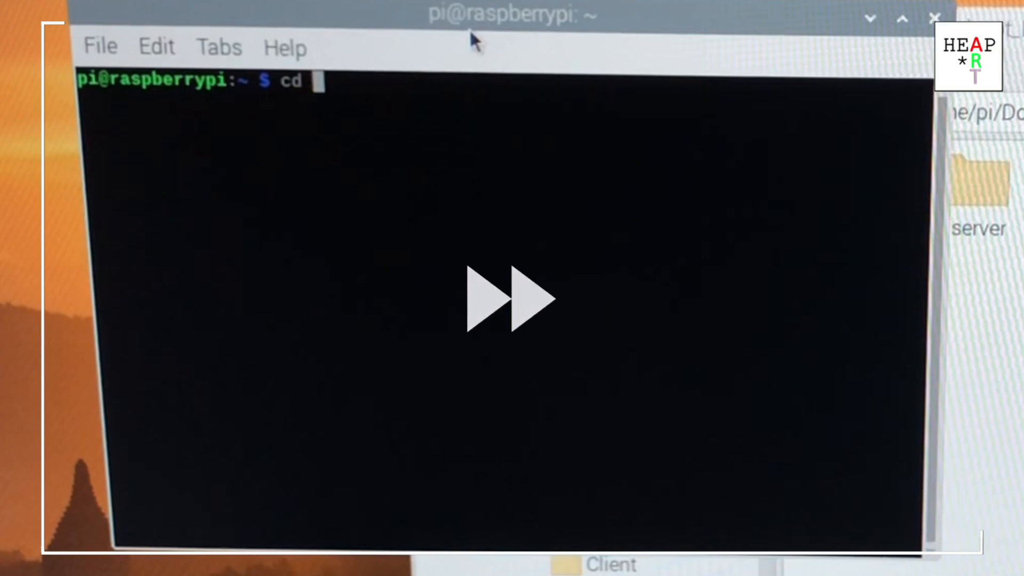
# cd into Documents/github/Adeept_DarkPaw and rerun sudo python3 setup.py
pyautogui.write('github/')
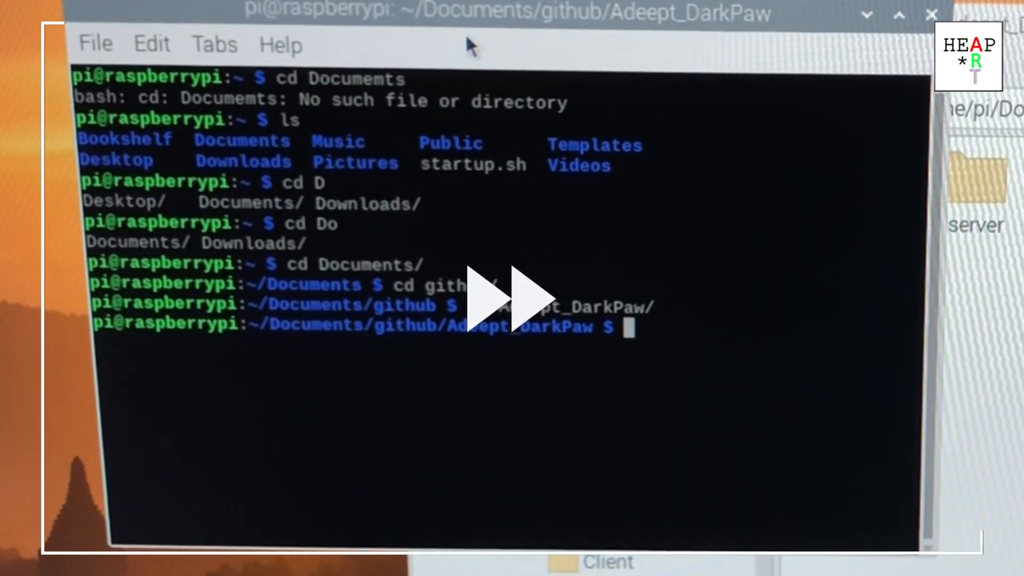
pyautogui.write('sudo python3 s')
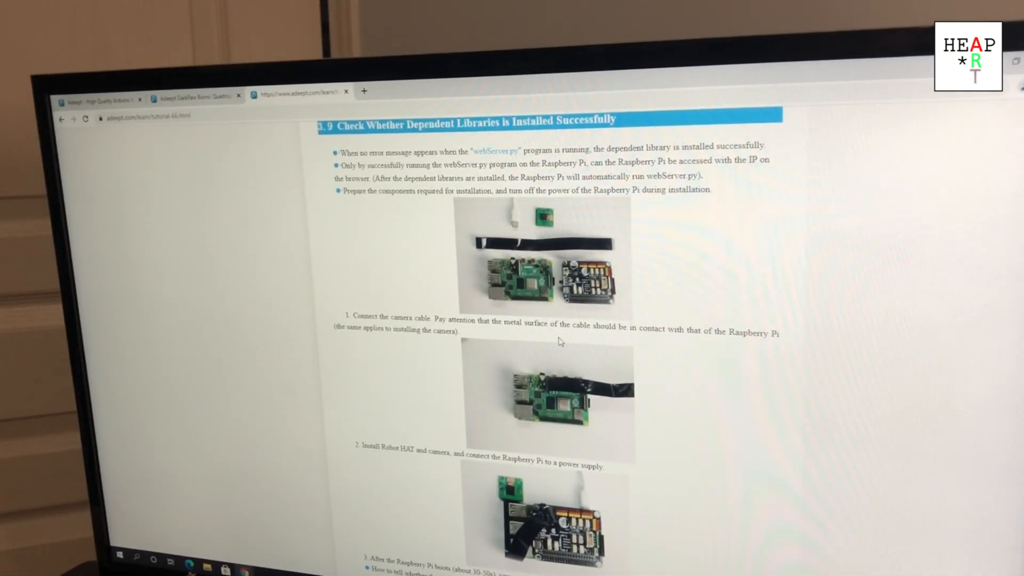
# Read the tutorial's web control steps, then enter the Pi's IP 192.168.l.2 in a new tab's address bar
pyautogui.scroll(-3)
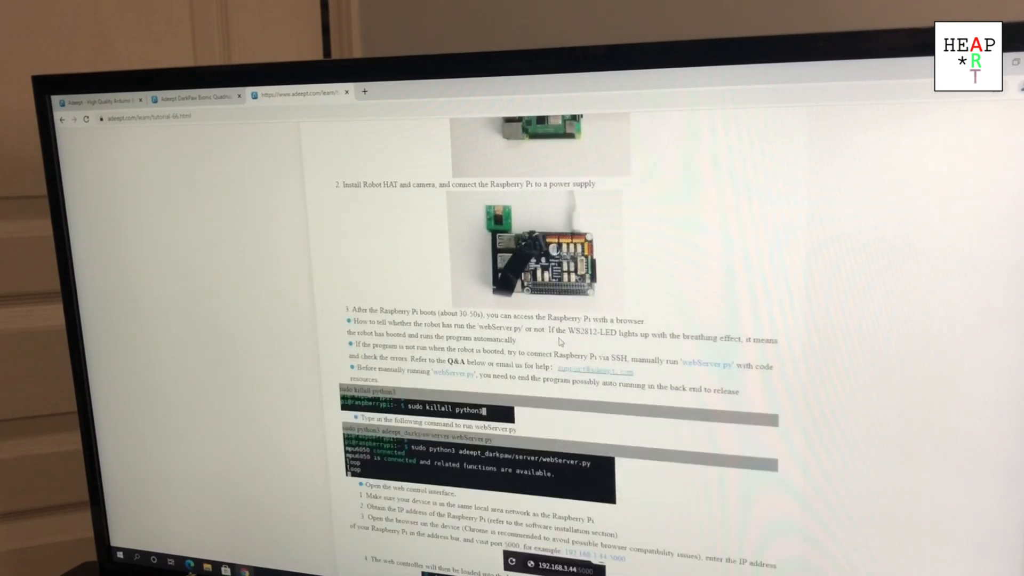
pyautogui.scroll(-3)
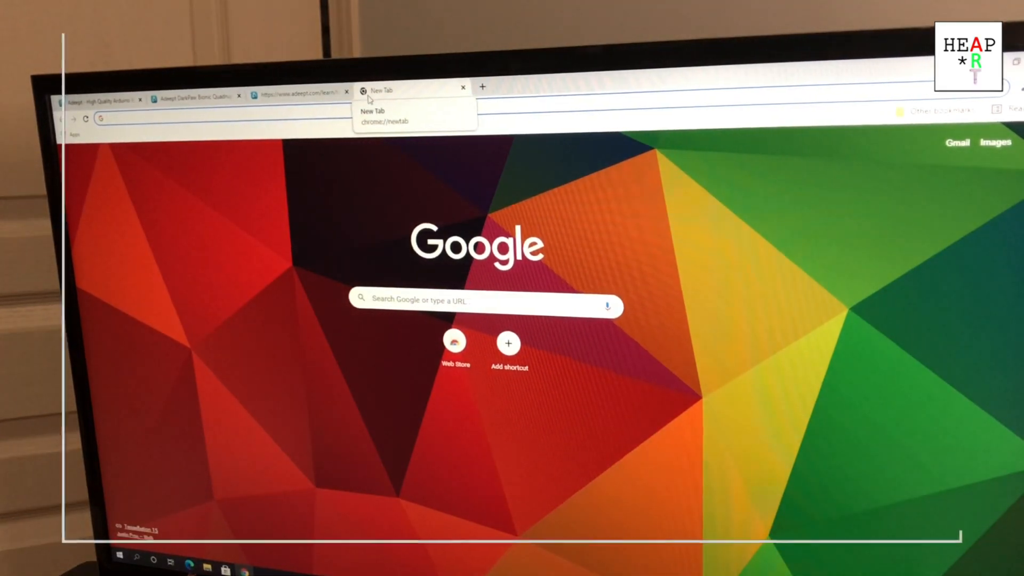
pyautogui.write('192.168.l.2')
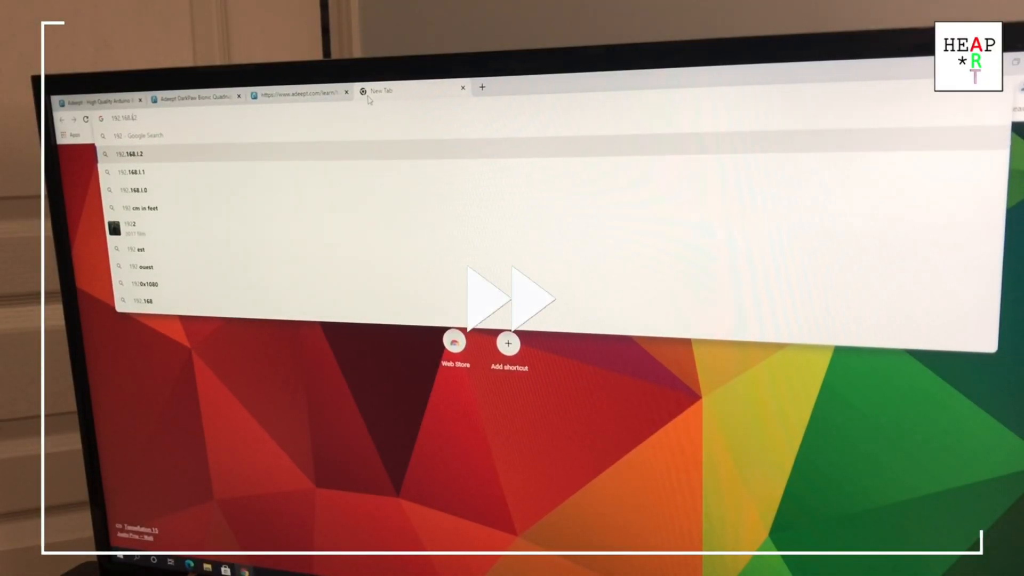